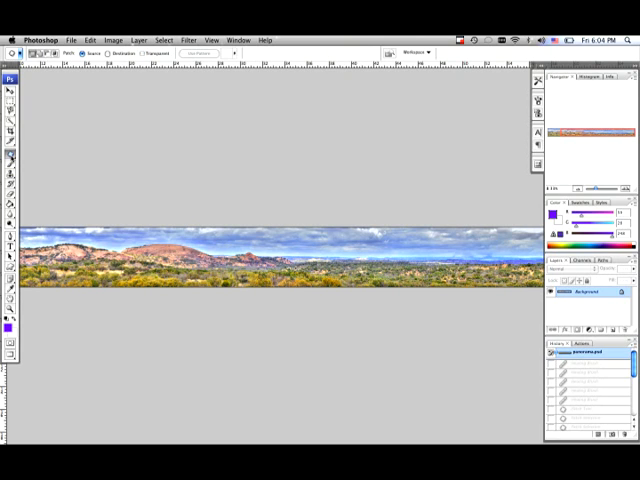
- Zoom in on the sky region holding the lone bird above the hills
{"action": "left_click", "coordinate": [12, 160]}
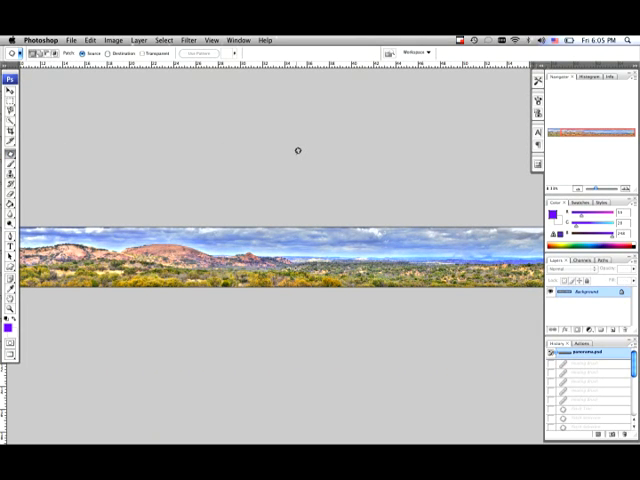
{"action": "mouse_move", "coordinate": [350, 250]}
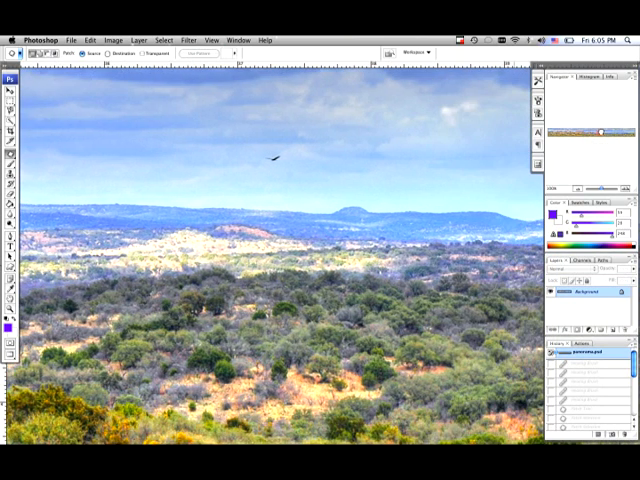
{"action": "mouse_move", "coordinate": [282, 172]}
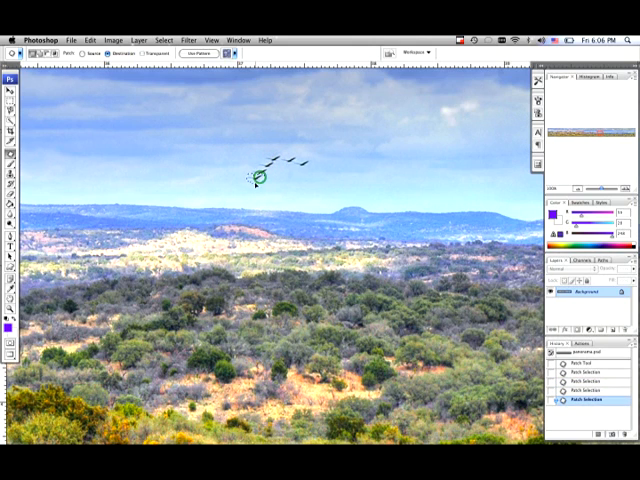
- Drag another Patch-tool copy of the bird into the sky to grow the flock
{"action": "left_click_drag", "start_coordinate": [256, 178], "coordinate": [316, 180]}
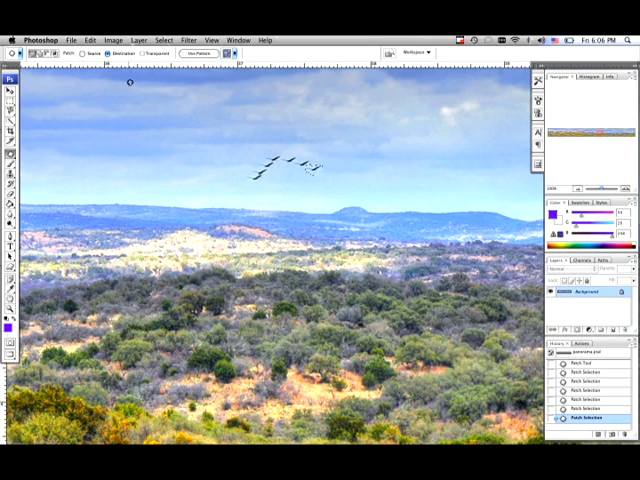
{"action": "mouse_move", "coordinate": [152, 184]}
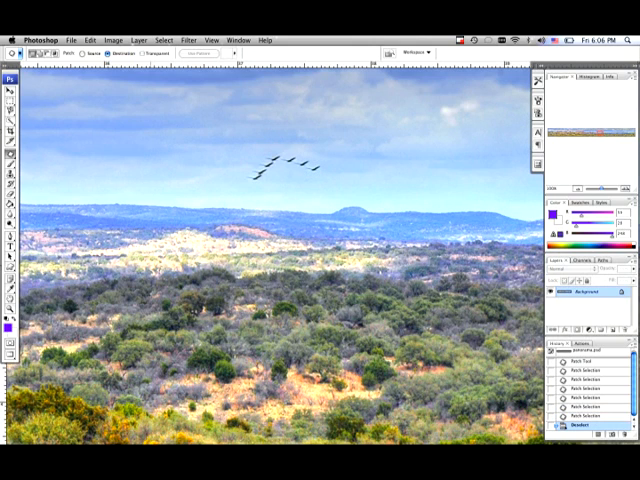
{"action": "mouse_move", "coordinate": [152, 184]}
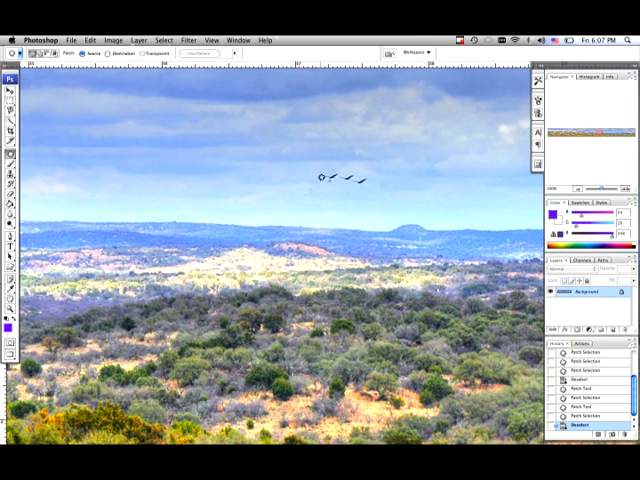
- Lasso the leftmost bird with the Patch tool to patch it out of the sky
{"action": "left_click_drag", "start_coordinate": [320, 176], "coordinate": [300, 184]}
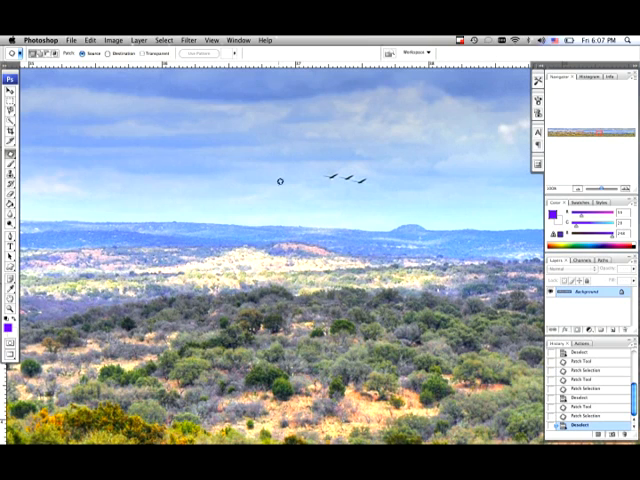
{"action": "mouse_move", "coordinate": [432, 162]}
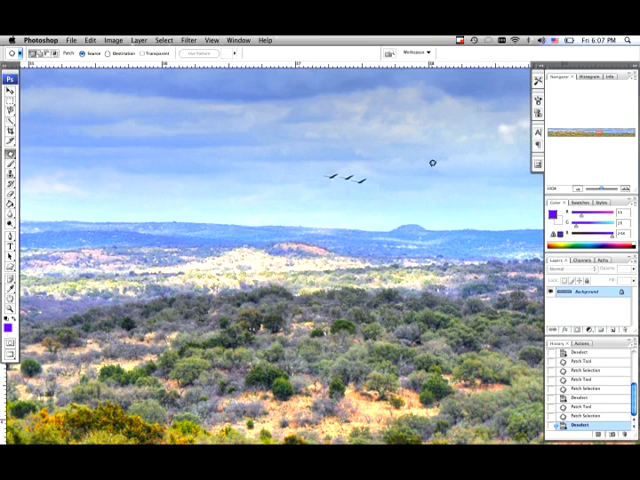
{"action": "mouse_move", "coordinate": [582, 188]}
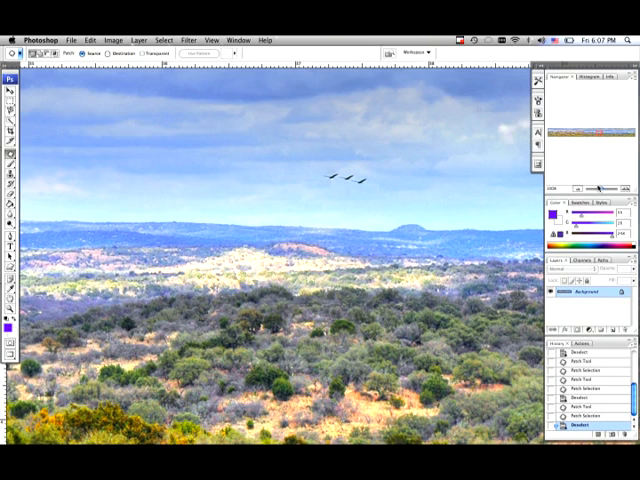